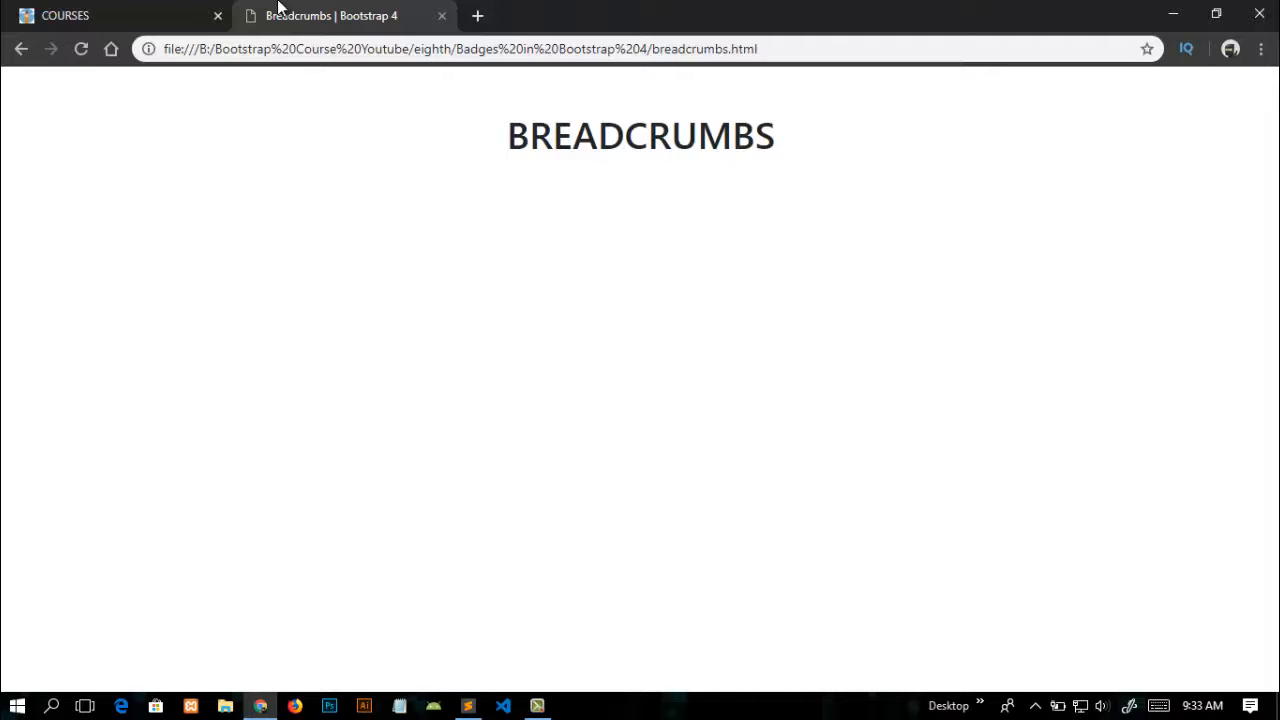
pyautogui.moveTo(335, 15)
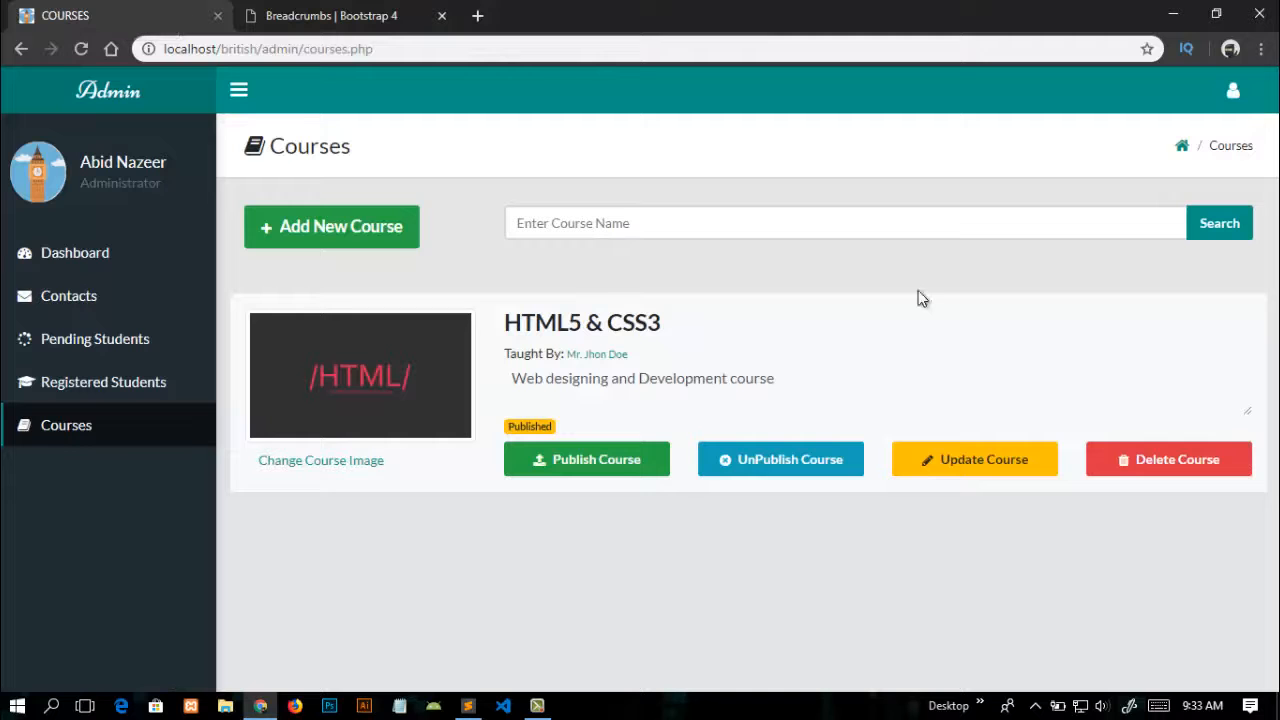
pyautogui.moveTo(1184, 163)
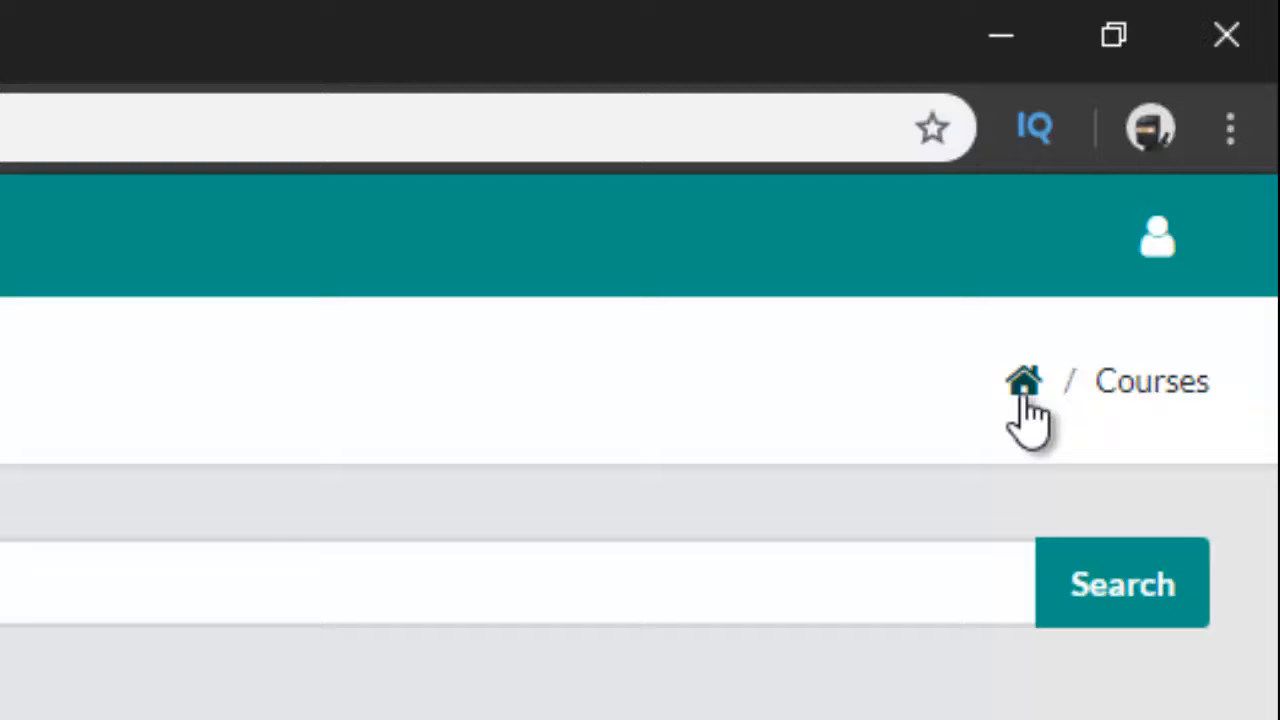
# Step: Close the Courses admin tab, leaving the Breadcrumbs | Bootstrap 4 tab
pyautogui.click(1022, 381)
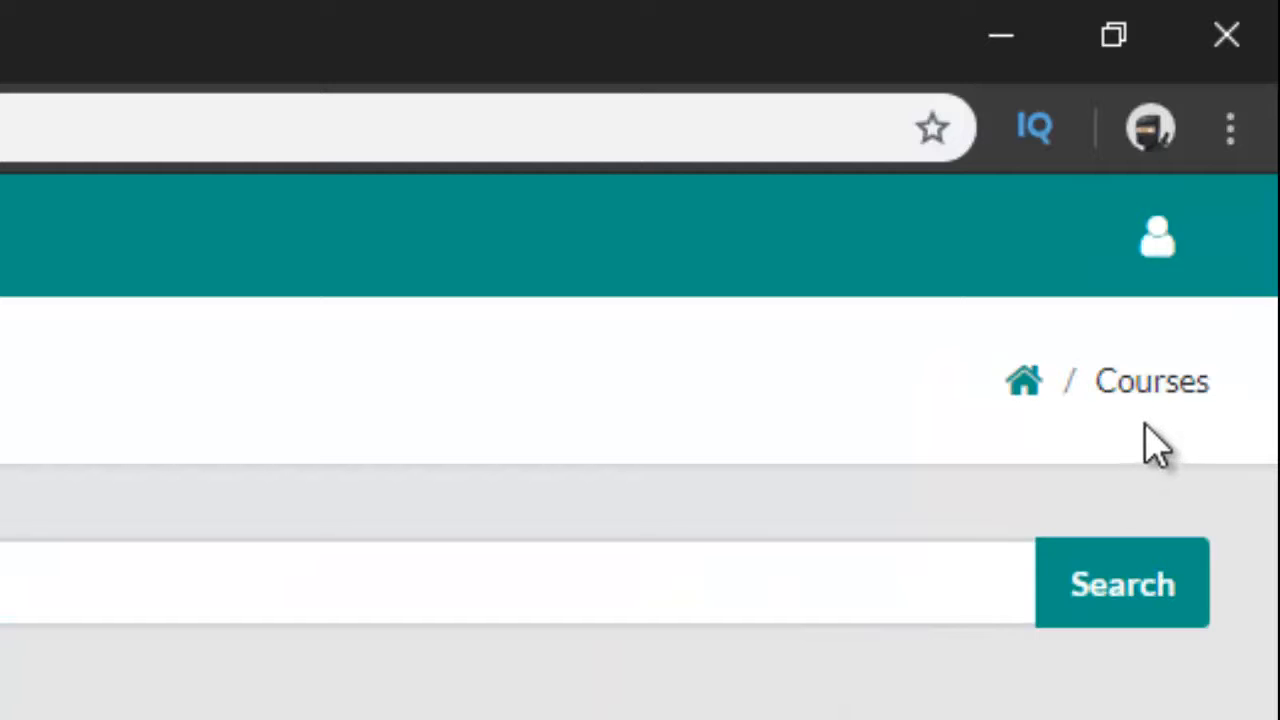
pyautogui.moveTo(1150, 385)
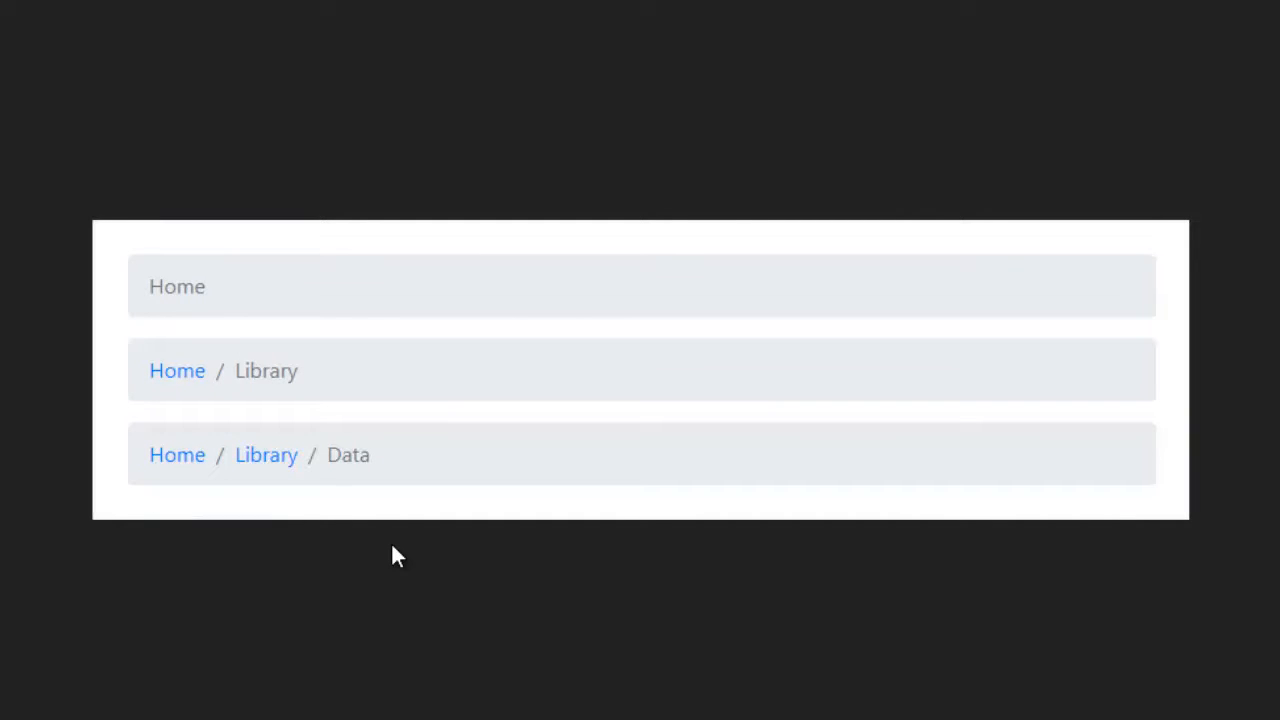
pyautogui.moveTo(834, 301)
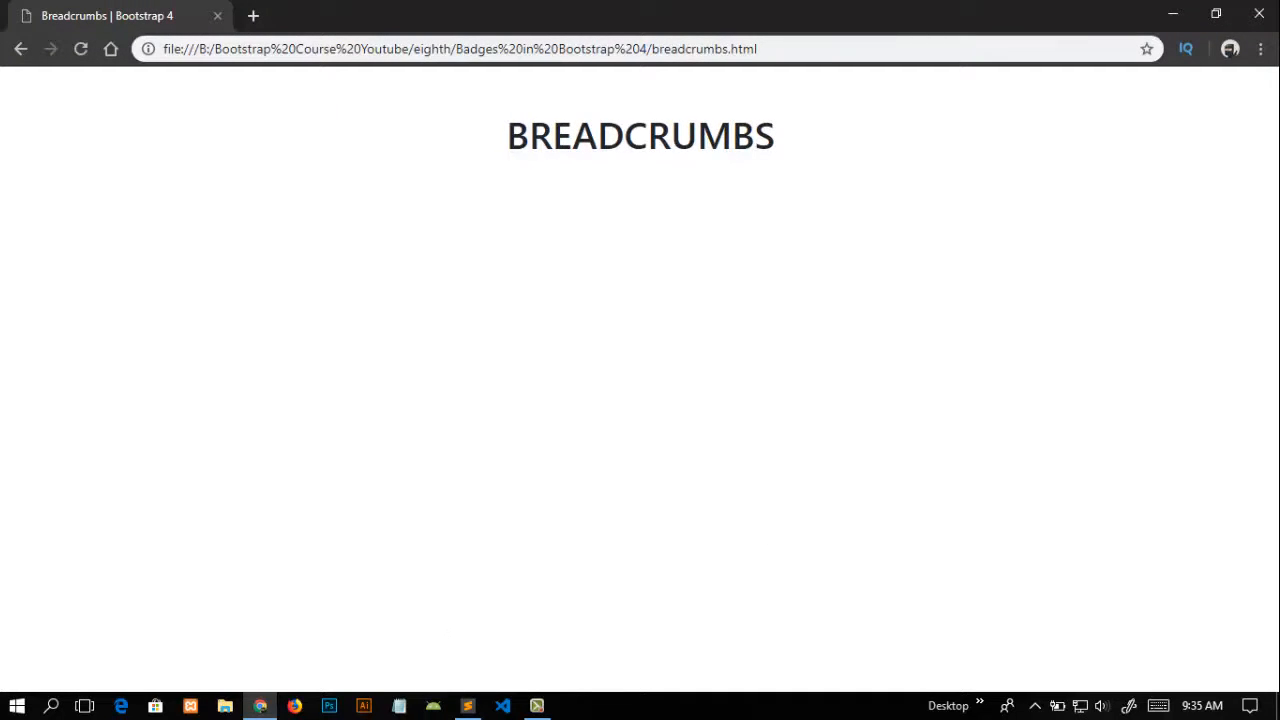
# Step: Start a nav with an ordered list in breadcrumbs.html and add the Home item
pyautogui.click(467, 706)
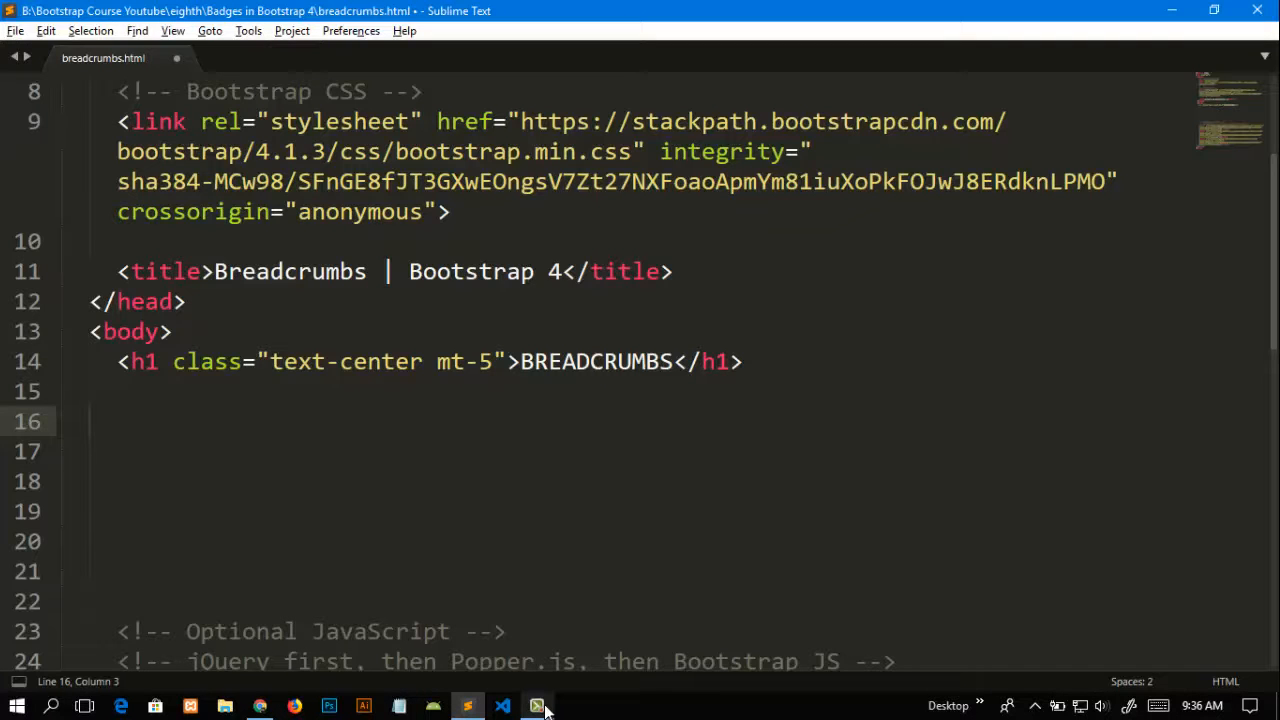
pyautogui.write('nav>')
pyautogui.click(625, 452)
pyautogui.write('<ol></ol>')
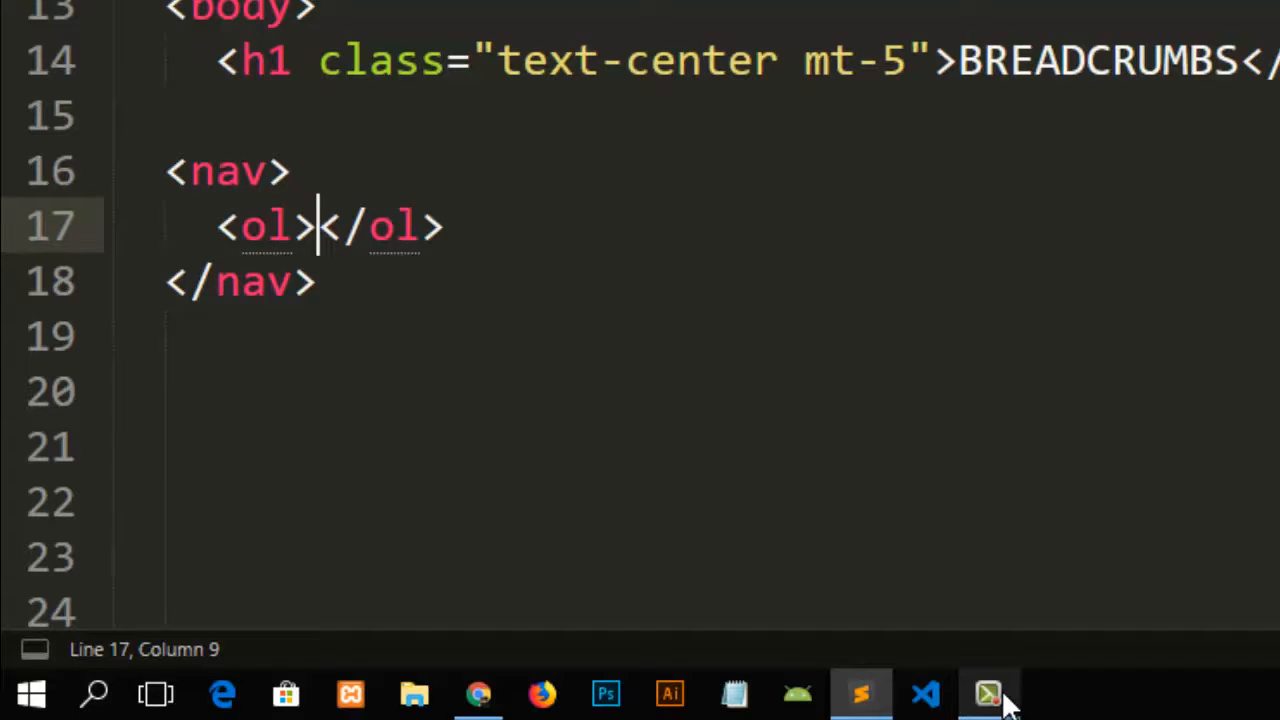
pyautogui.press('Return')
pyautogui.write('<li></li>')
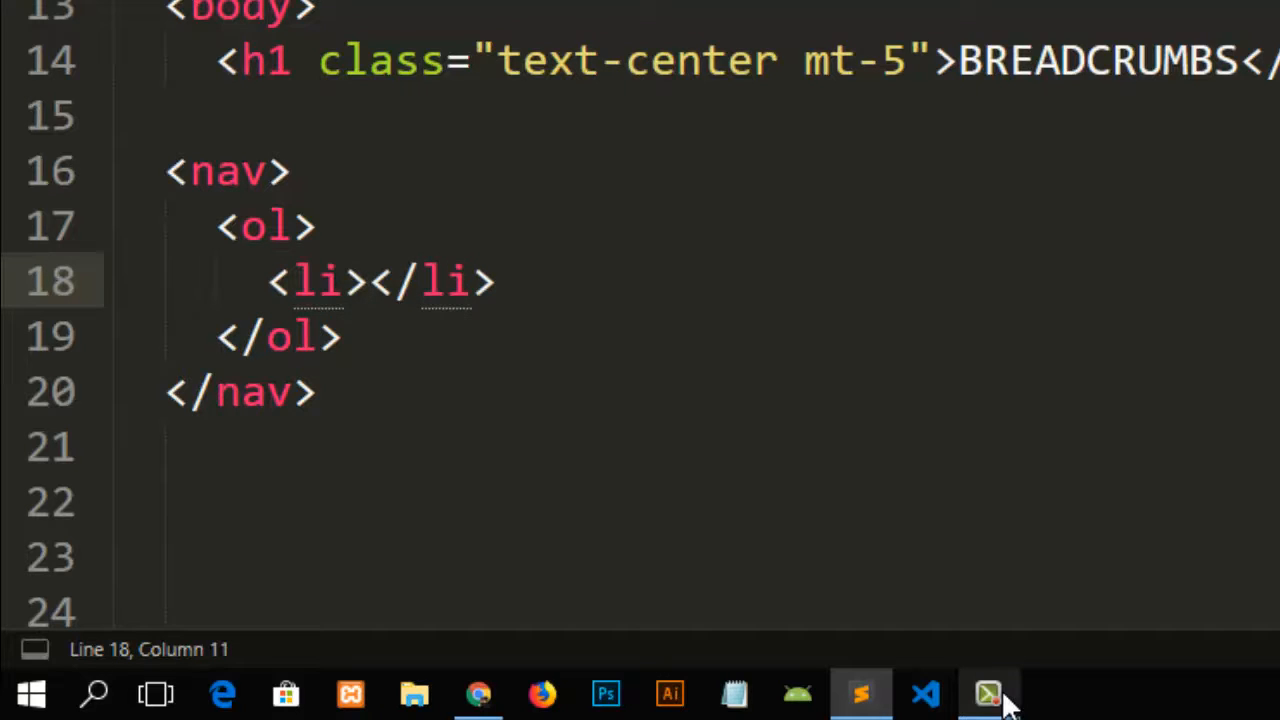
pyautogui.write('Hom')
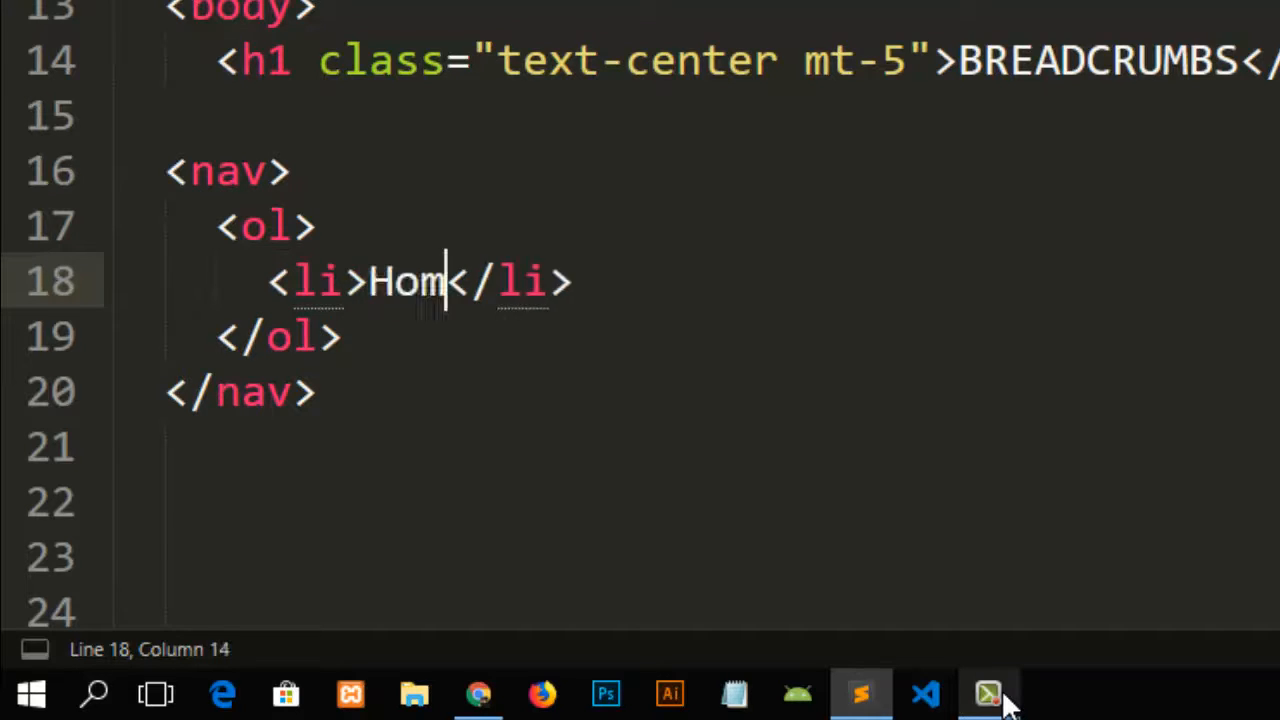
pyautogui.press('Enter')
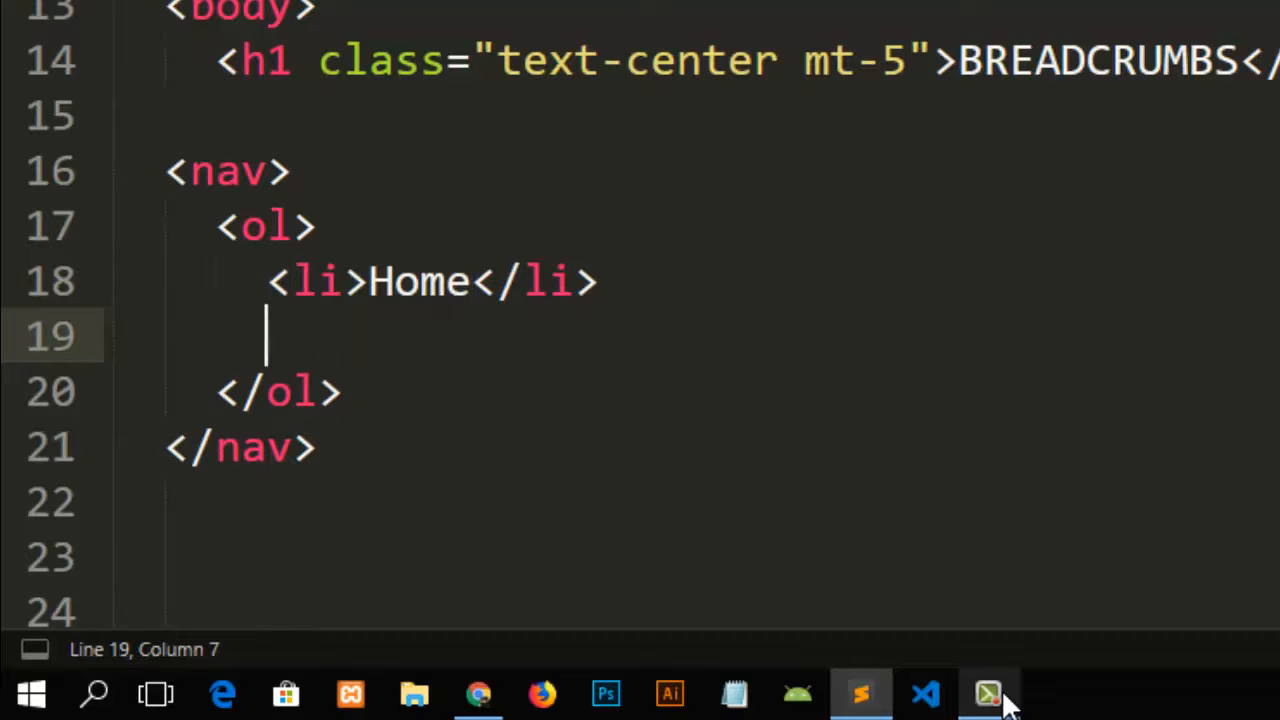
# Step: Add About and Contact list items and save breadcrumbs.html
pyautogui.write('<li>A</li>')
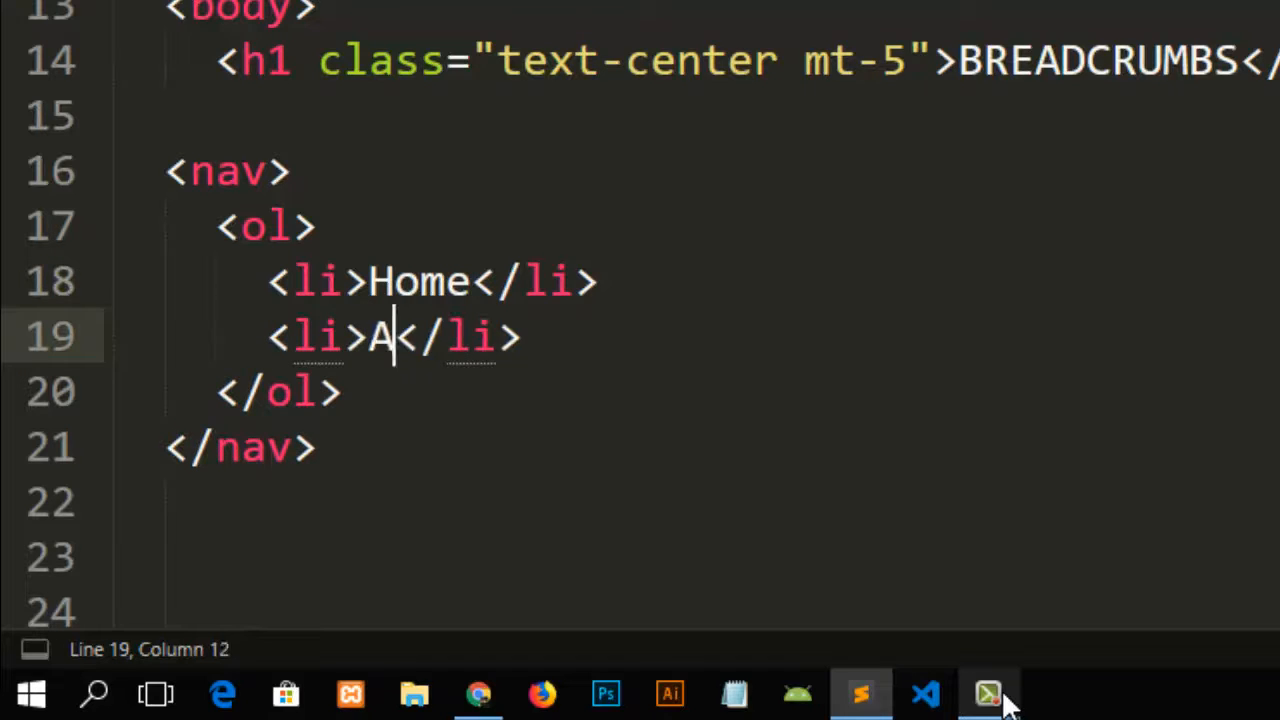
pyautogui.write('bout')
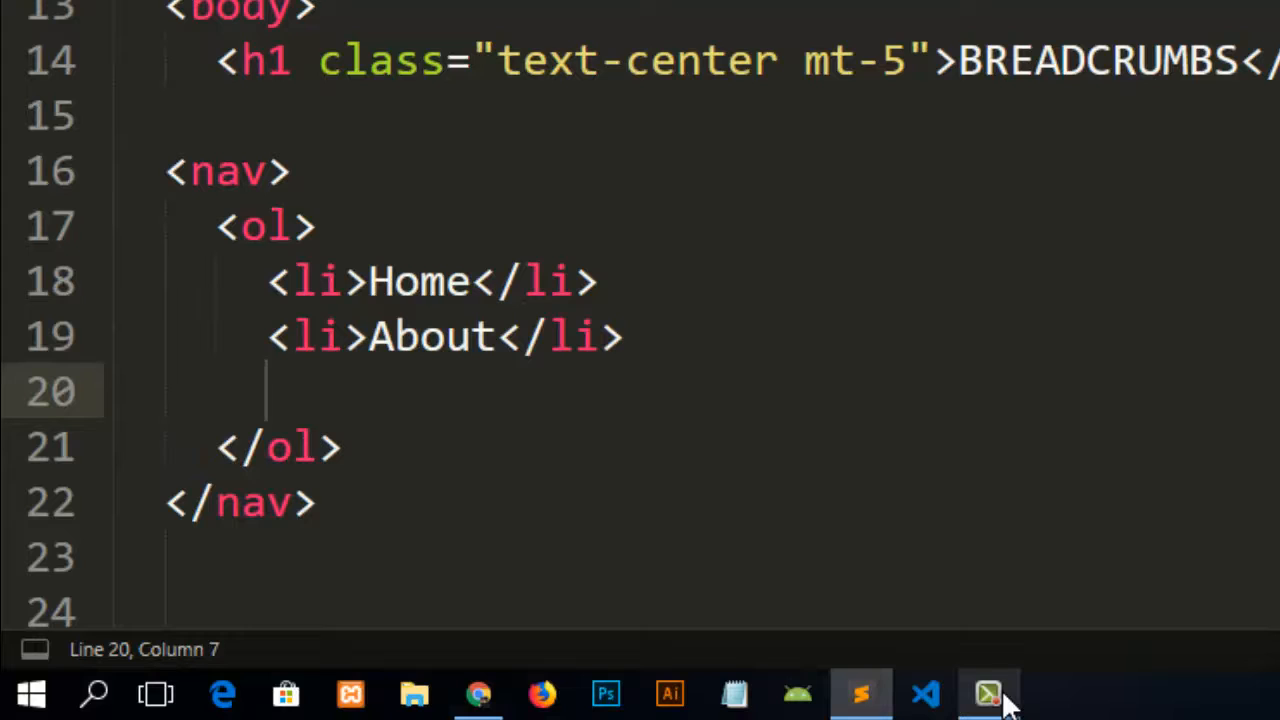
pyautogui.write('<li>Co</li>')
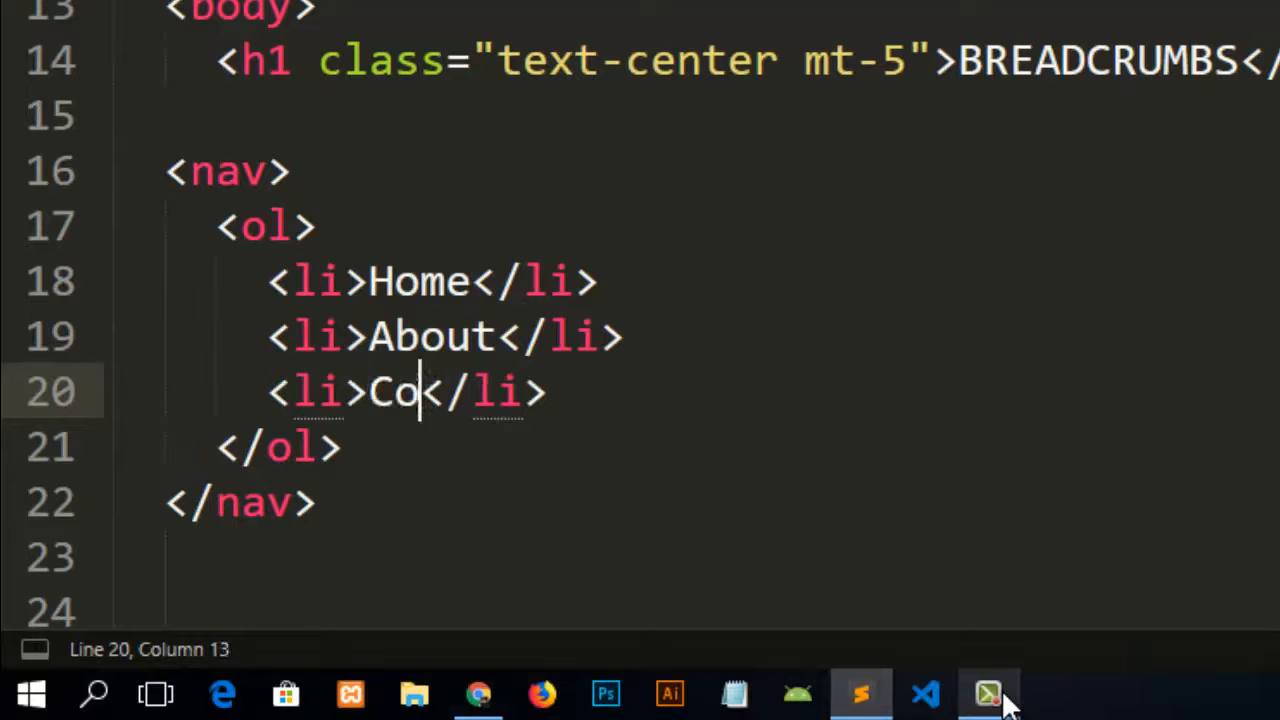
pyautogui.write('ntact')
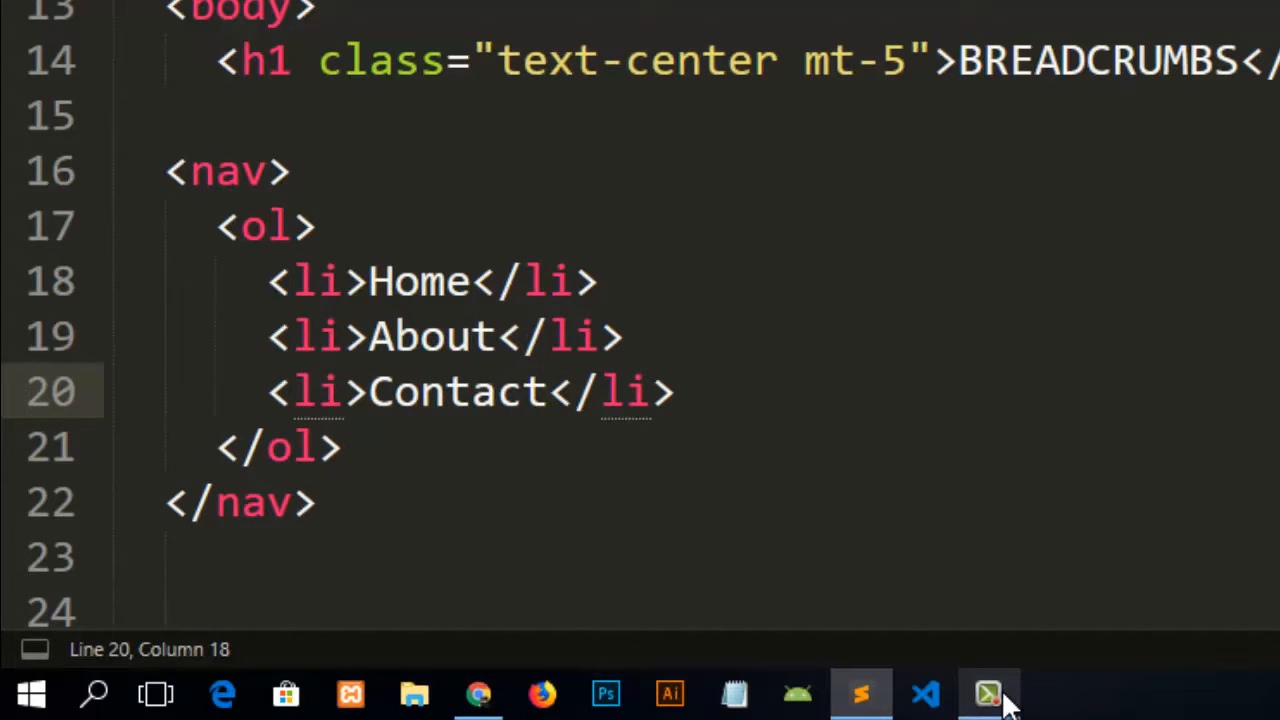
pyautogui.press('ctrl+s')
pyautogui.write(' class="')
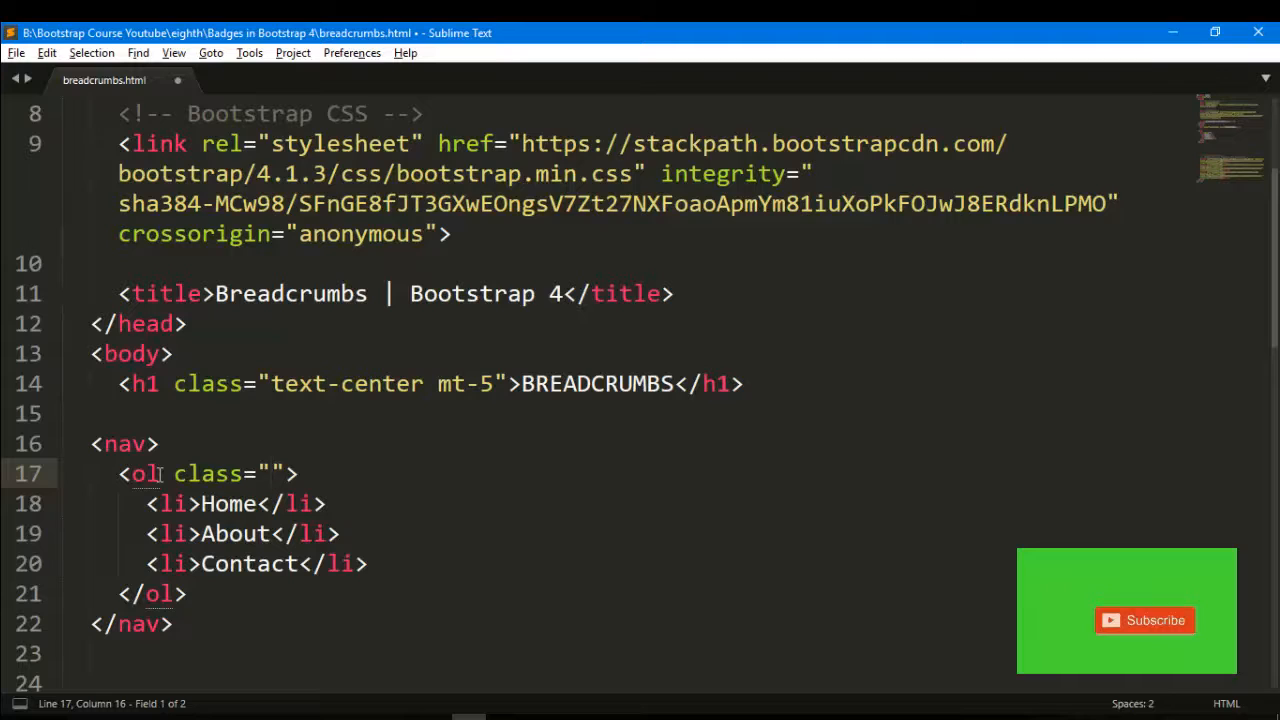
# Step: Type 'breadcrumb' as the ordered list's class
pyautogui.write('breadc')
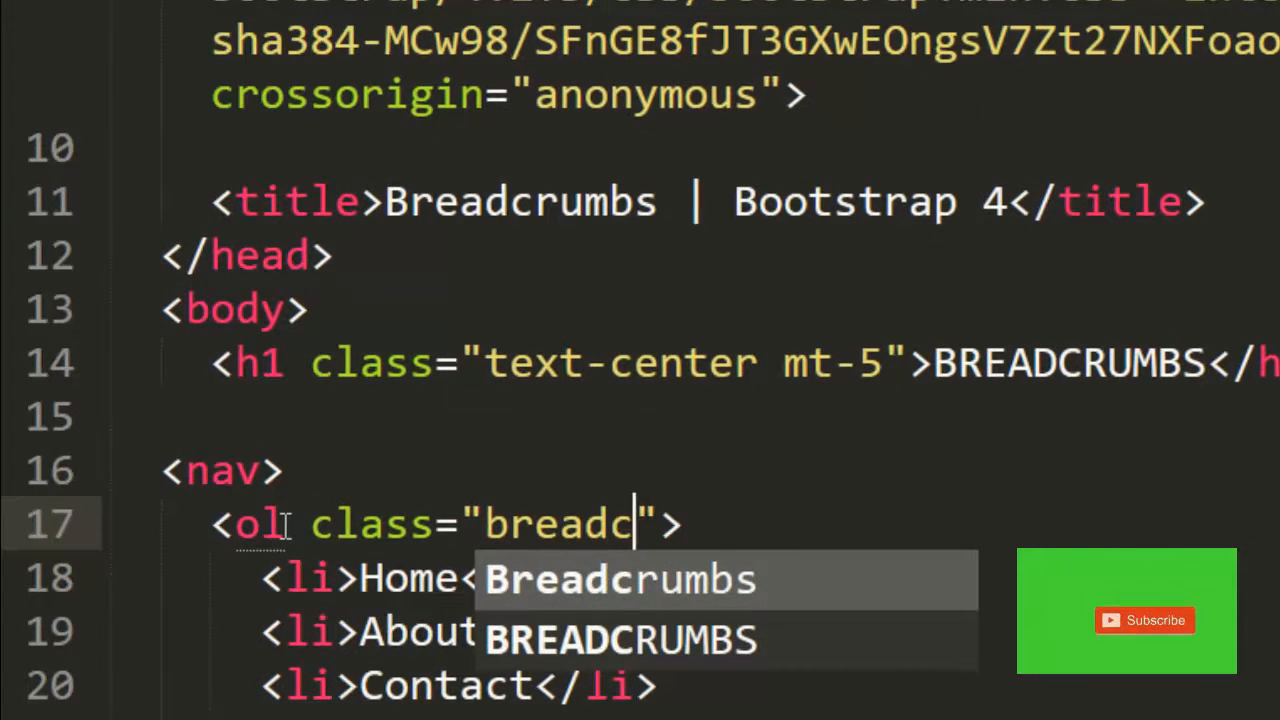
pyautogui.write('rumb')
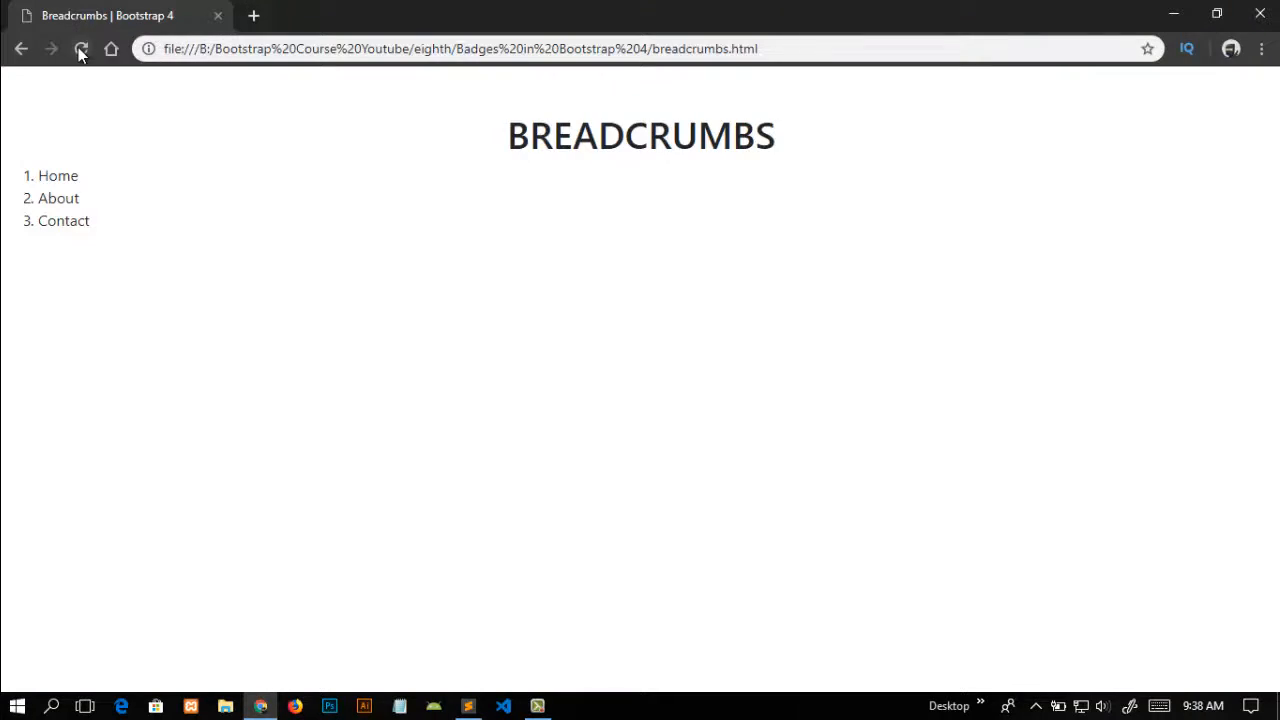
# Step: Reload Chrome to see Home, About, Contact in a shaded bar
pyautogui.click(82, 48)
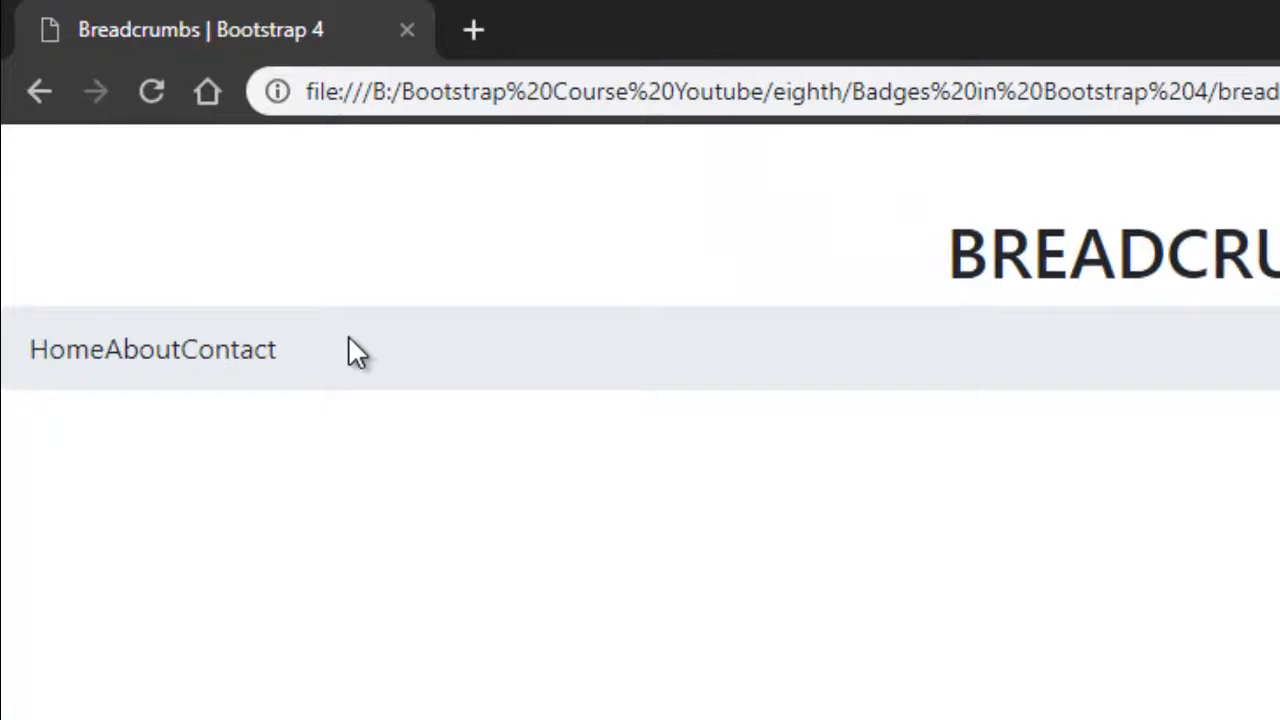
pyautogui.moveTo(483, 349)
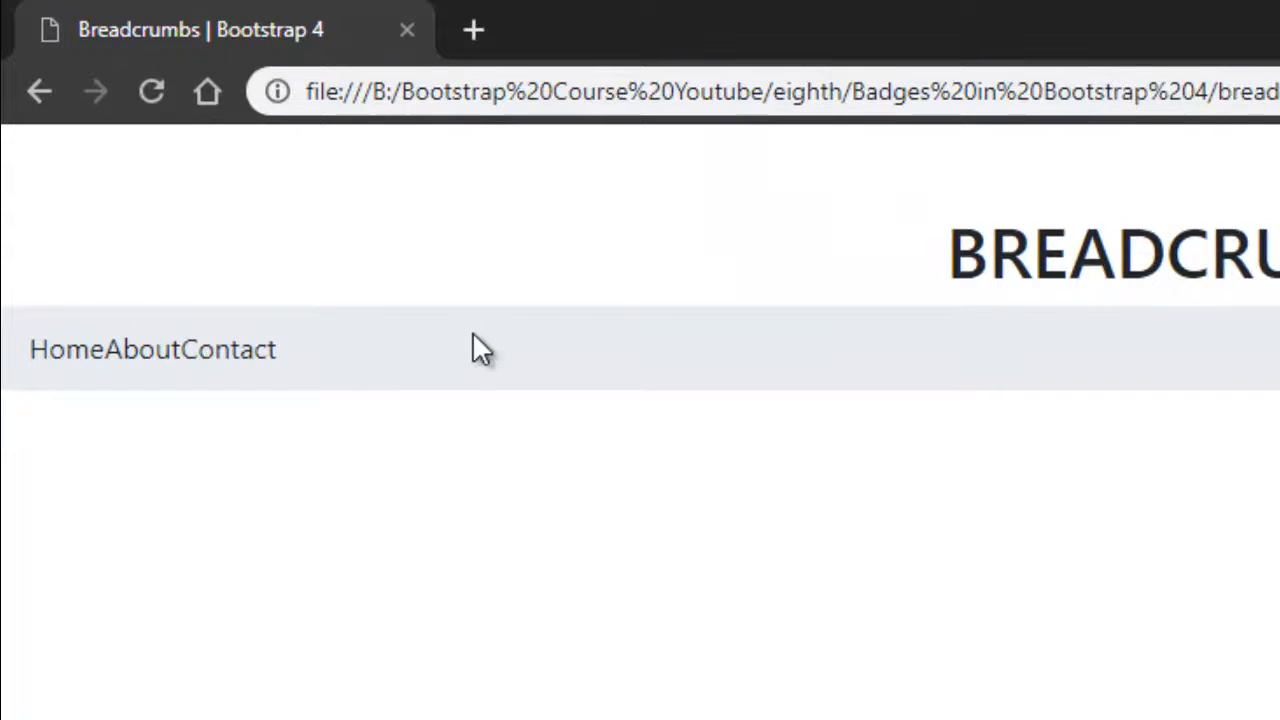
pyautogui.moveTo(18, 350)
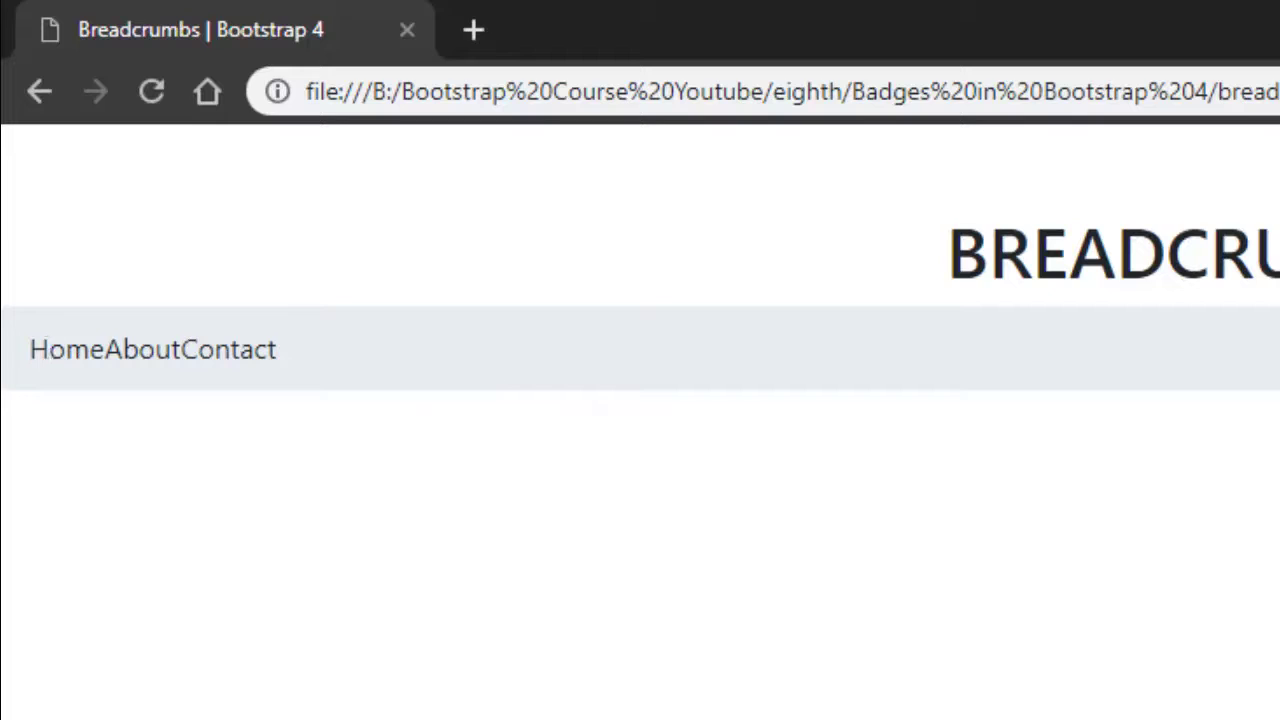
pyautogui.moveTo(108, 358)
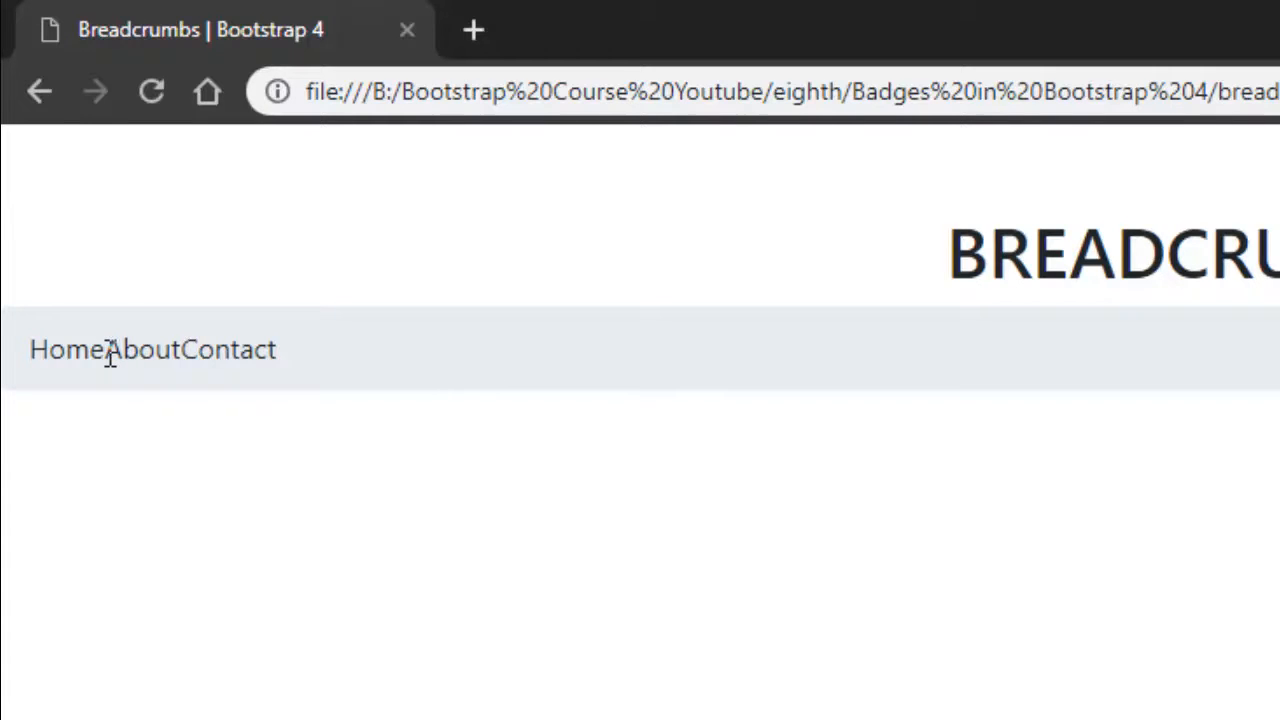
pyautogui.moveTo(135, 350)
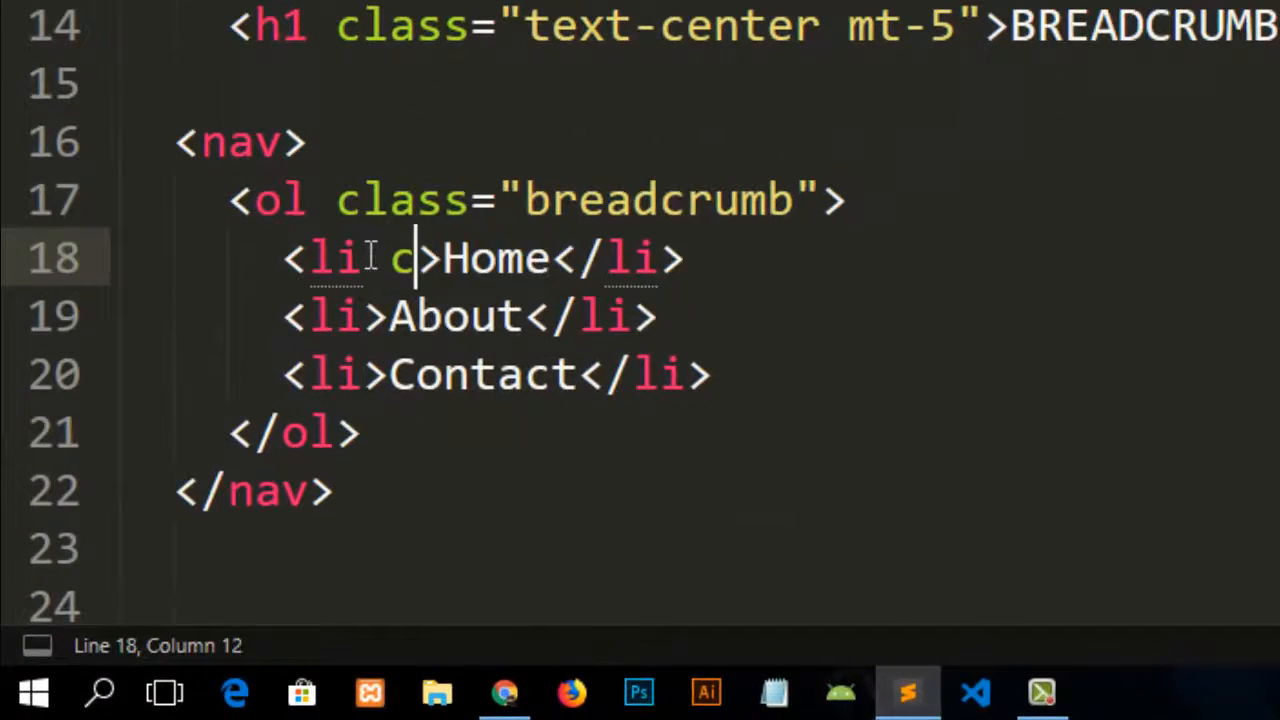
# Step: Give the Home, About and Contact items class="breadcrumb-item" and save
pyautogui.write('class="breadcrumb-')
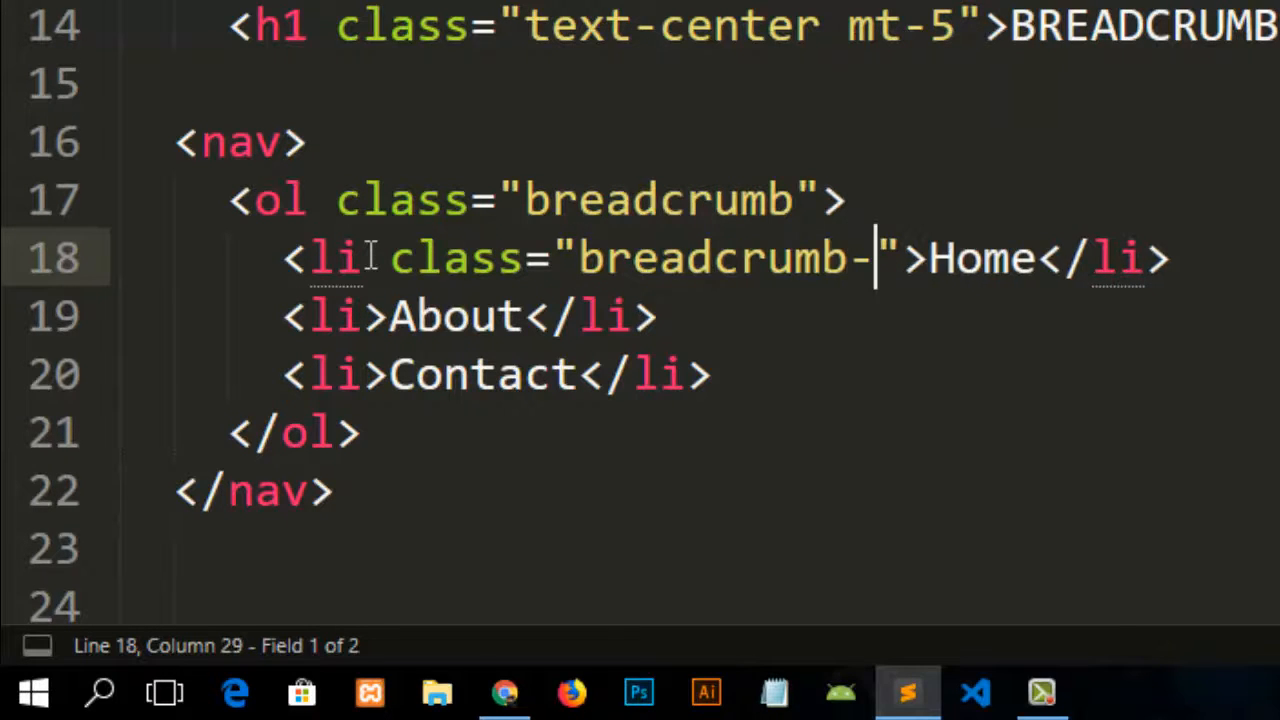
pyautogui.write('item')
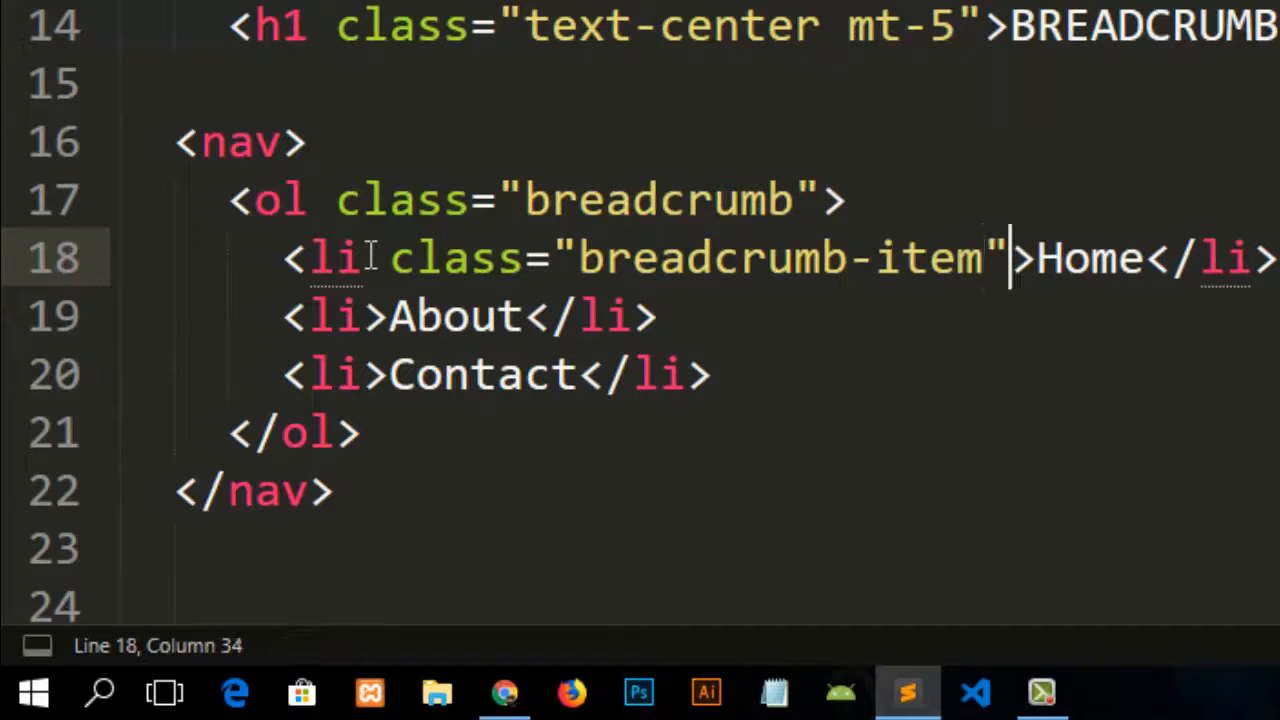
pyautogui.moveTo(390, 258); pyautogui.dragTo(1010, 258)
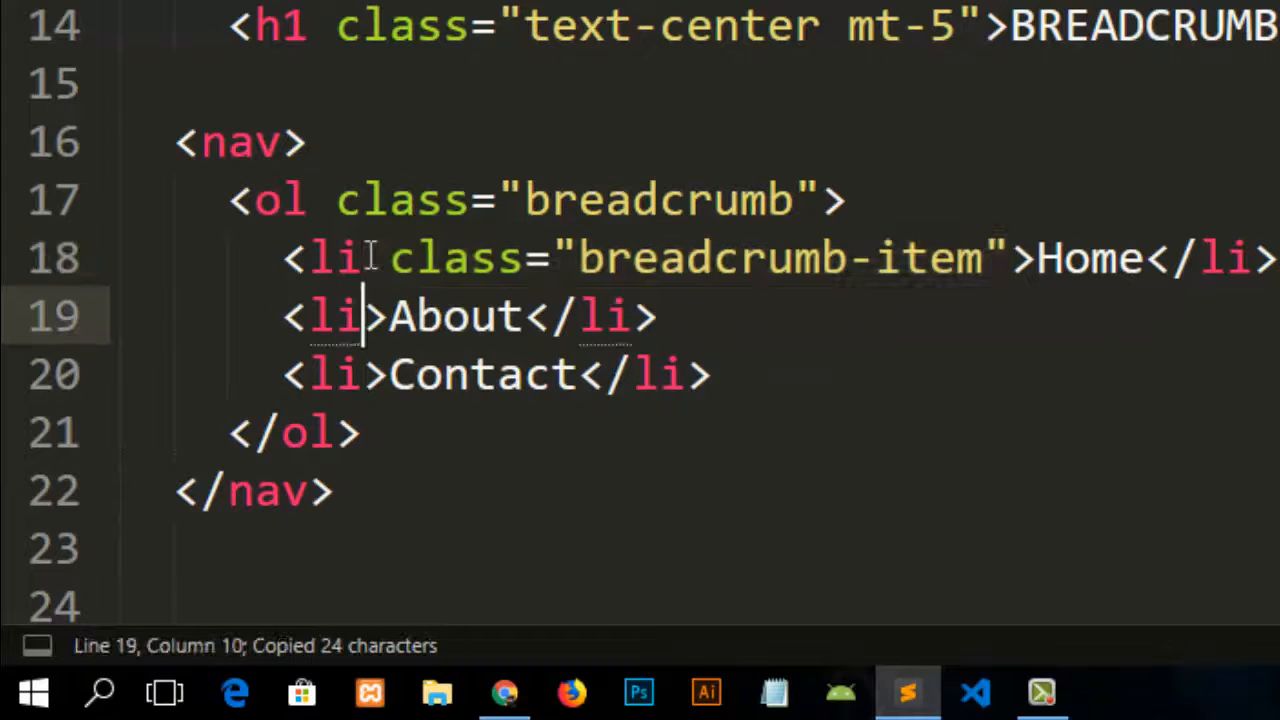
pyautogui.press('ctrl+v')
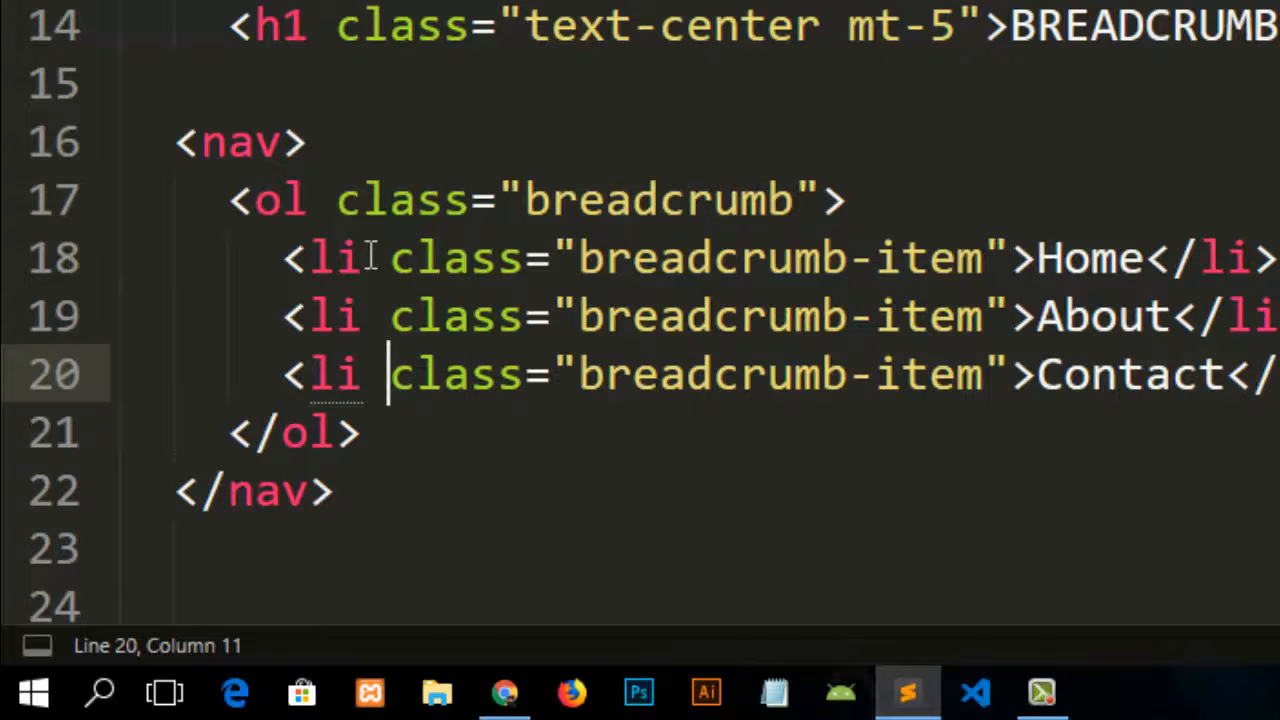
pyautogui.press('ctrl+s')
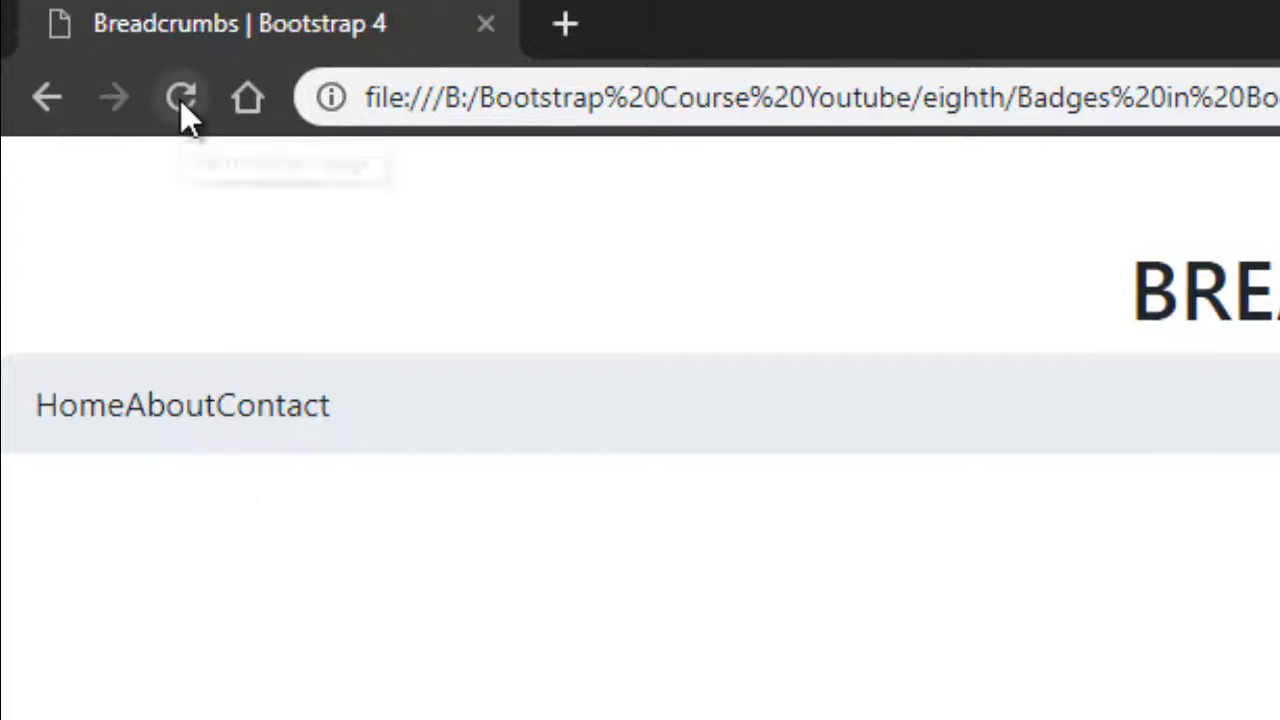
# Step: Reload Chrome to show Home / About / Contact separated by slashes
pyautogui.click(181, 97)
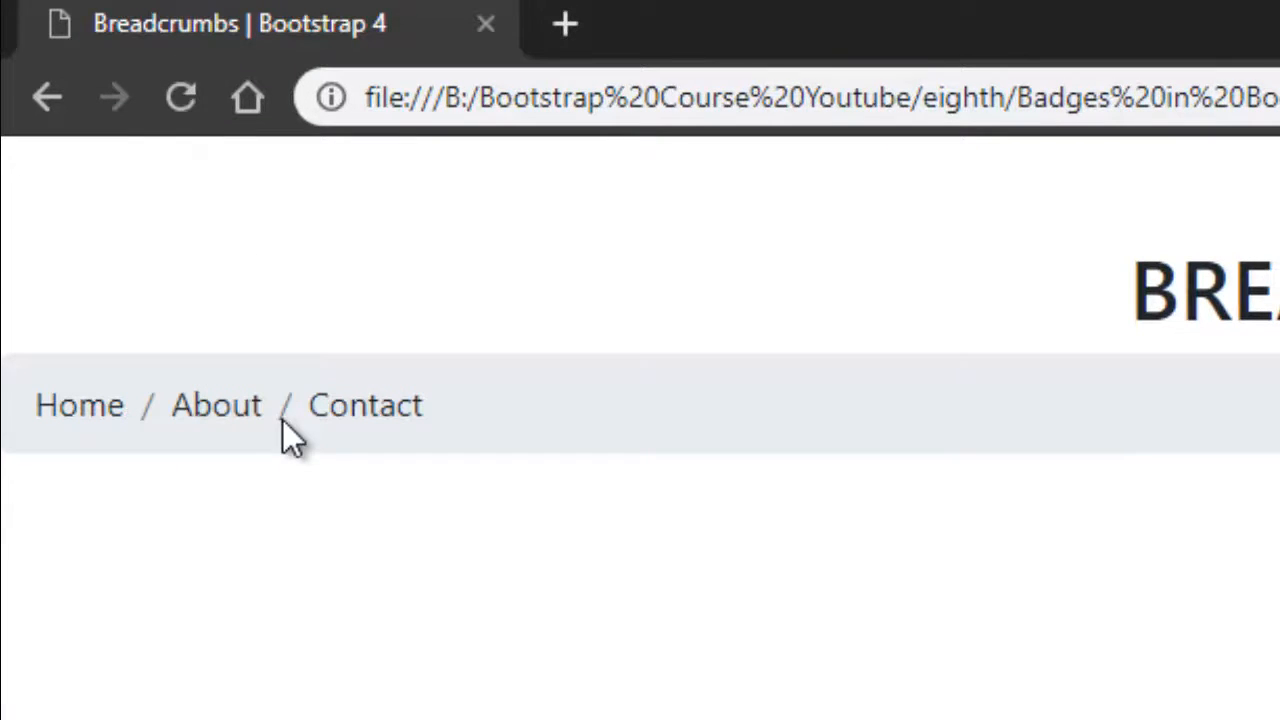
pyautogui.moveTo(160, 405)
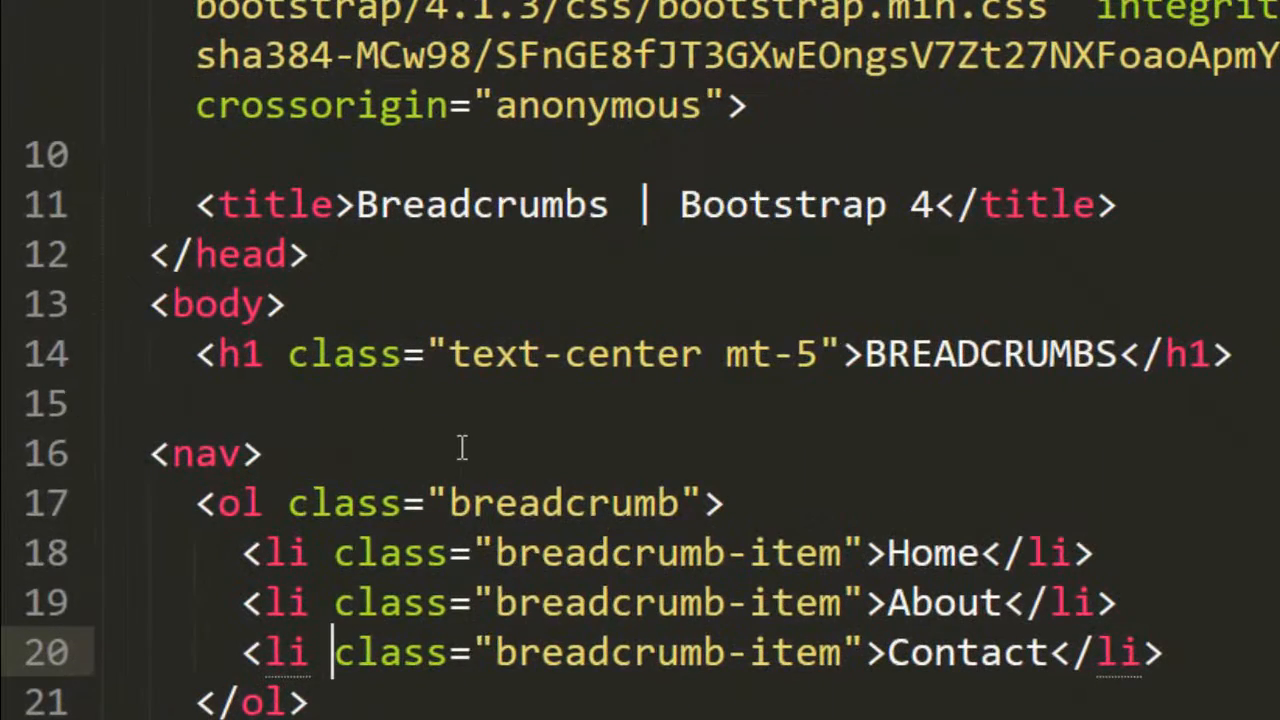
# Step: Add 'bg-primary' after 'breadcrumb' in the list's class attribute
pyautogui.click(688, 503)
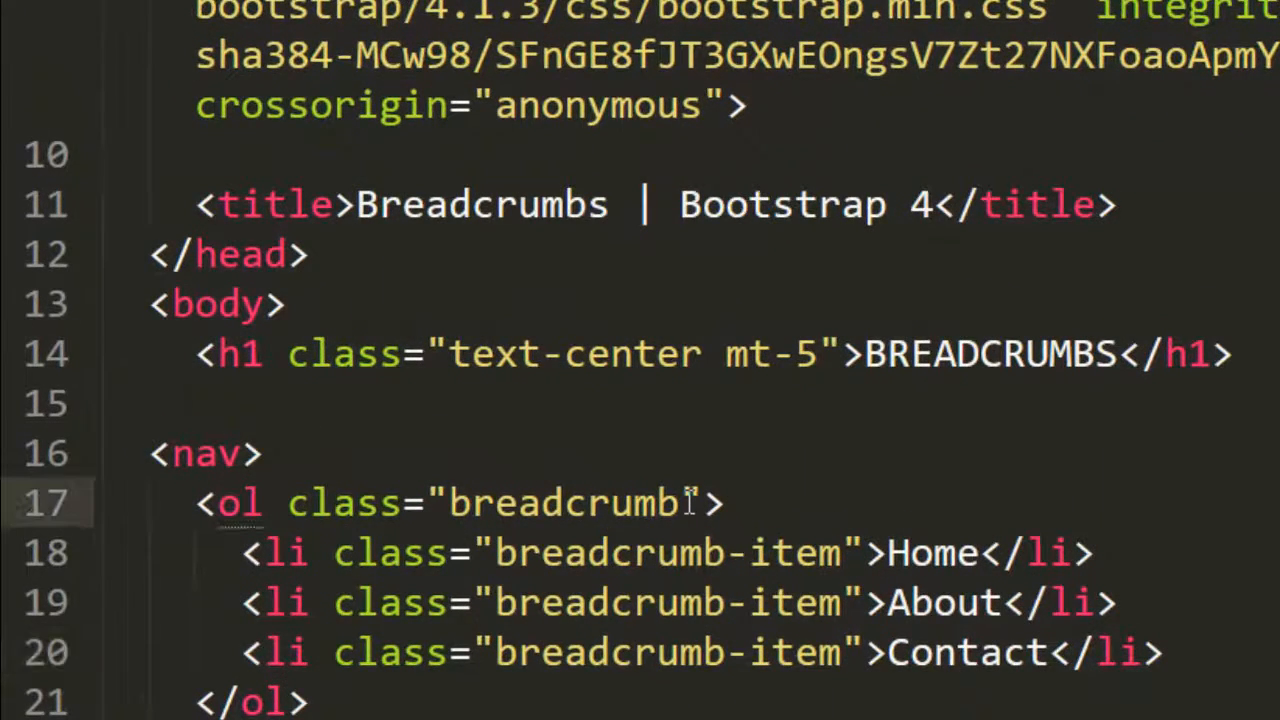
pyautogui.write('bg-pri')
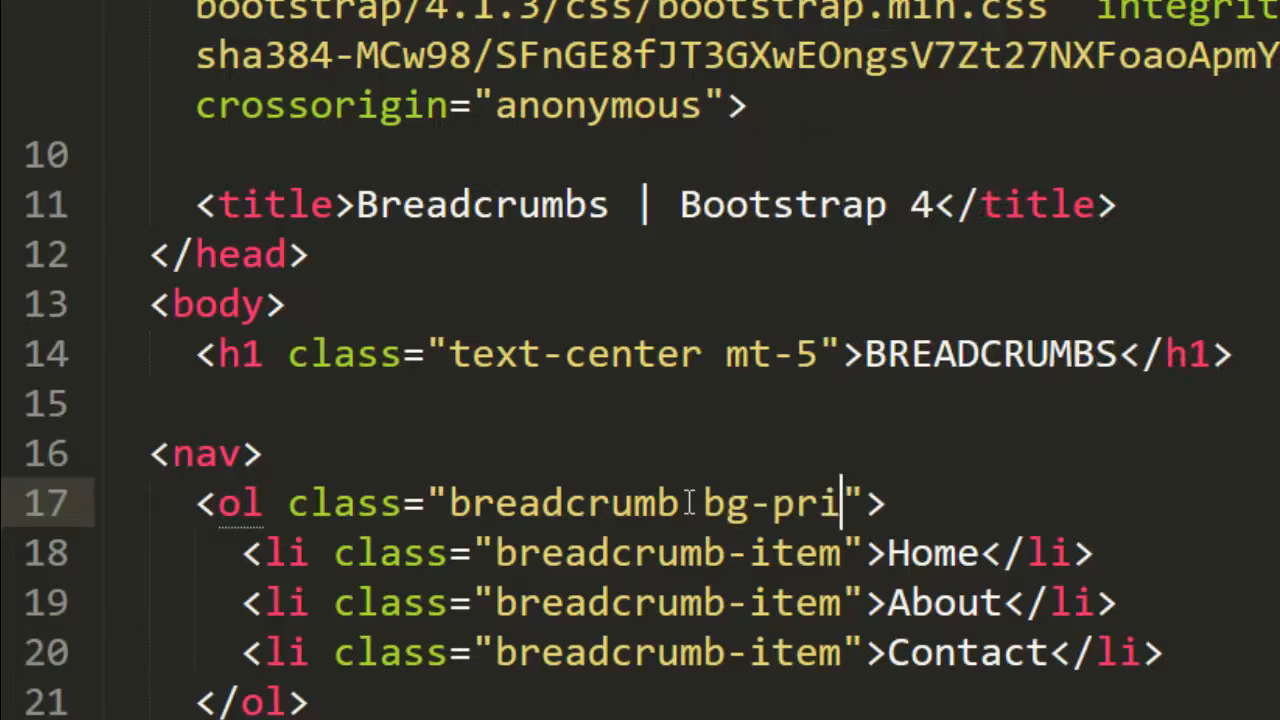
pyautogui.write('mary')
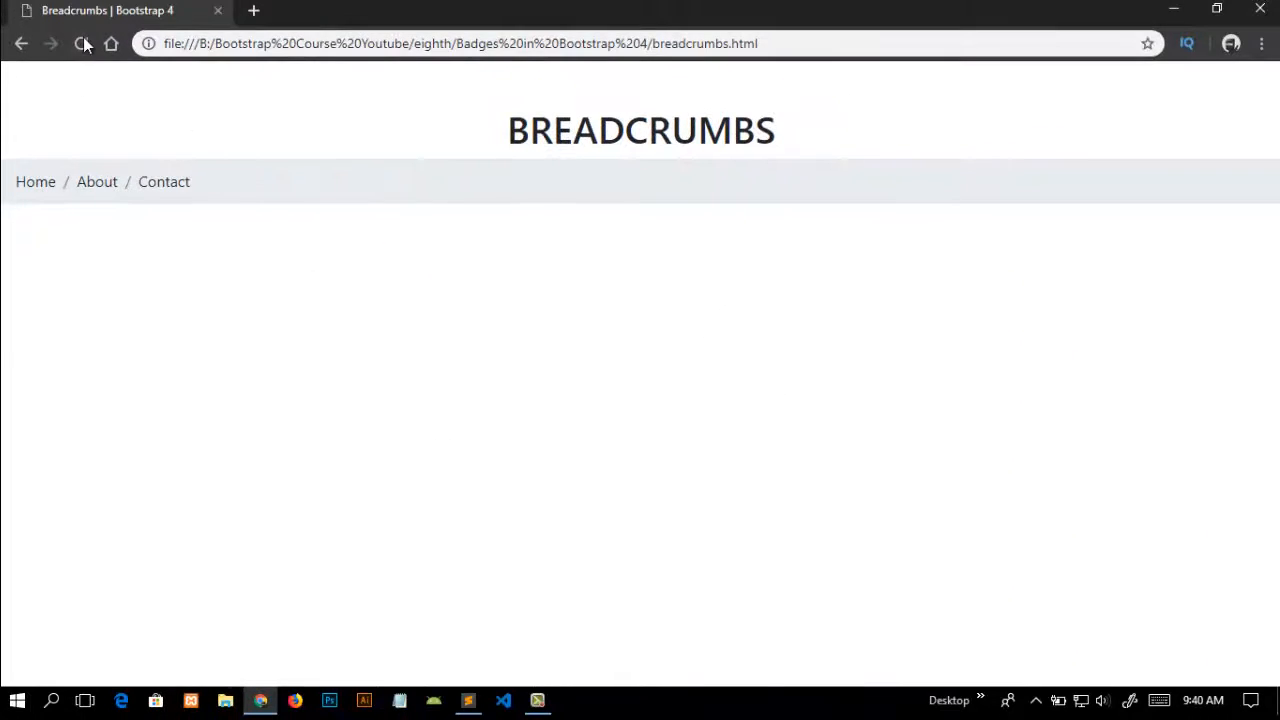
# Step: Reload Chrome to see the breadcrumb bar on a blue background
pyautogui.click(81, 43)
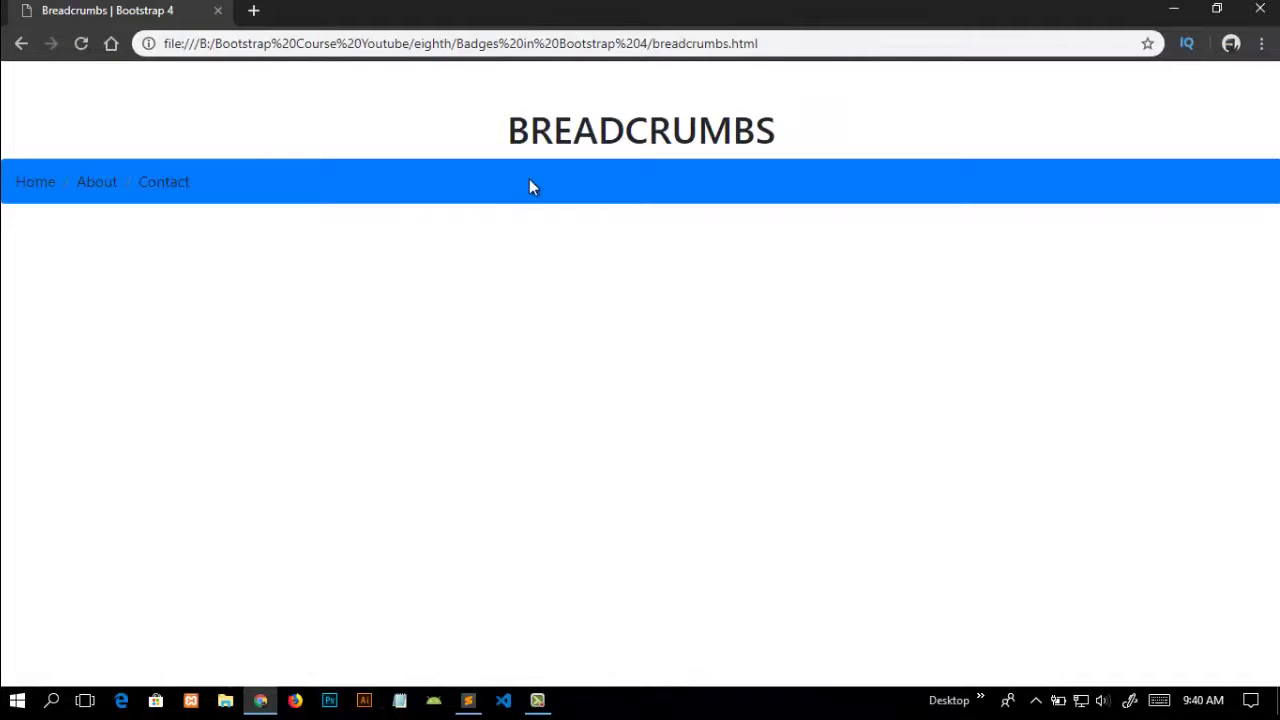
pyautogui.moveTo(641, 231)
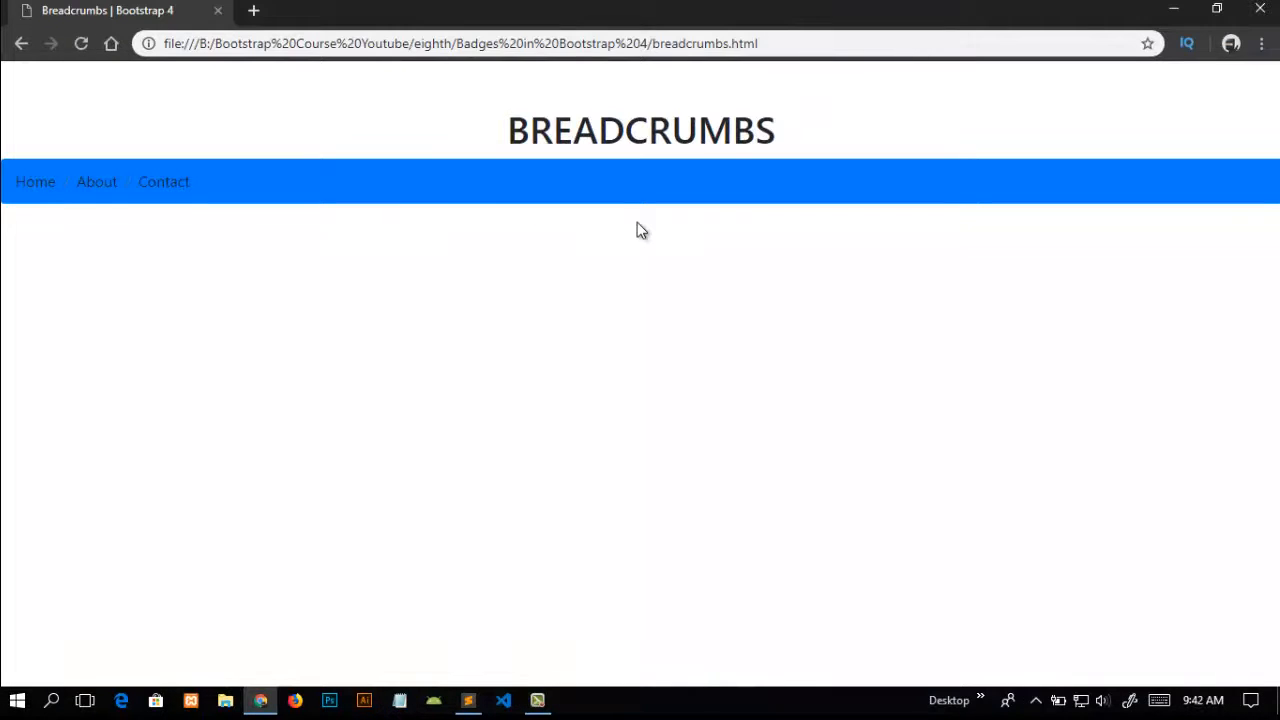